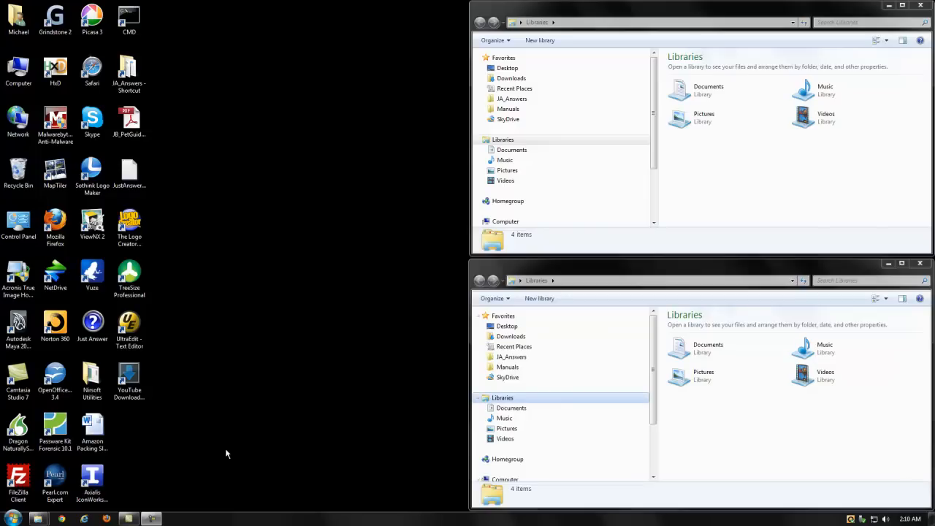
mouse_move(215, 459)
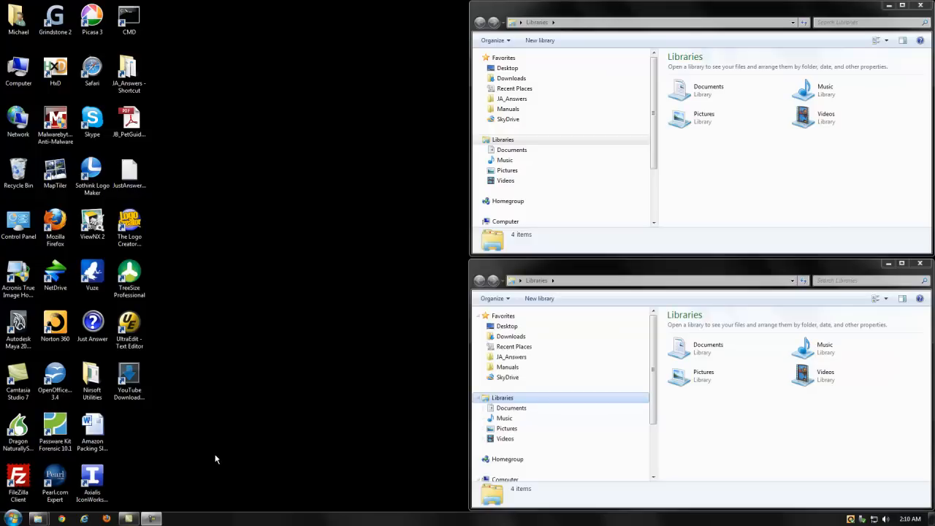
- Bring up the Start menu beside the two Libraries Explorer windows
click(12, 519)
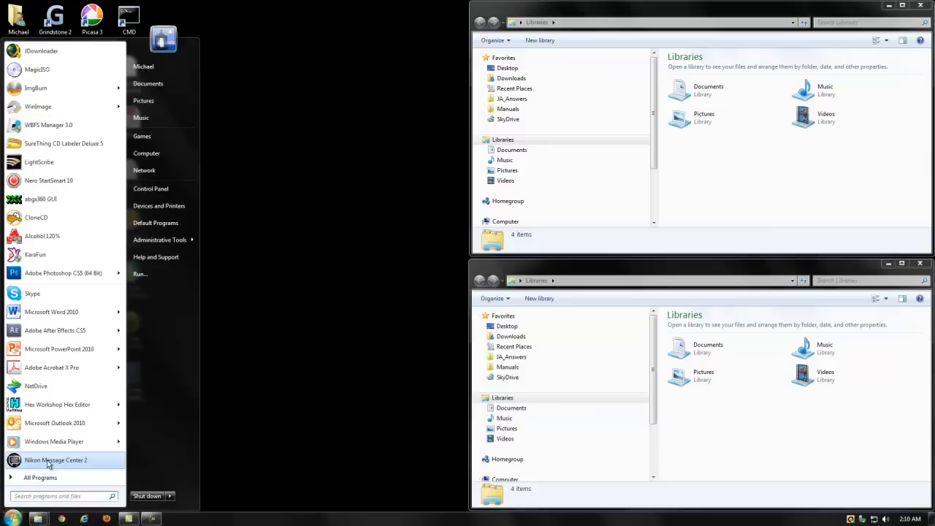
- Run Command Prompt from All Programs > Accessories as administrator
click(40, 477)
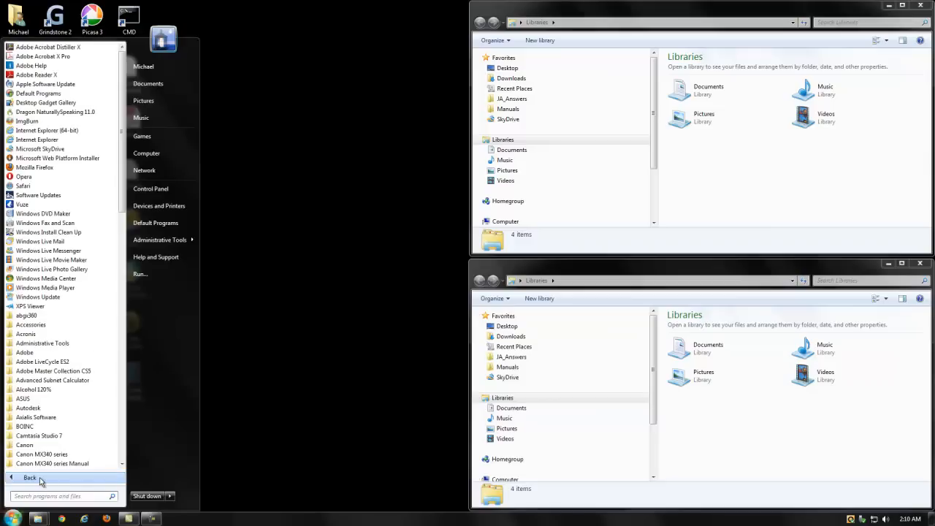
mouse_move(42, 370)
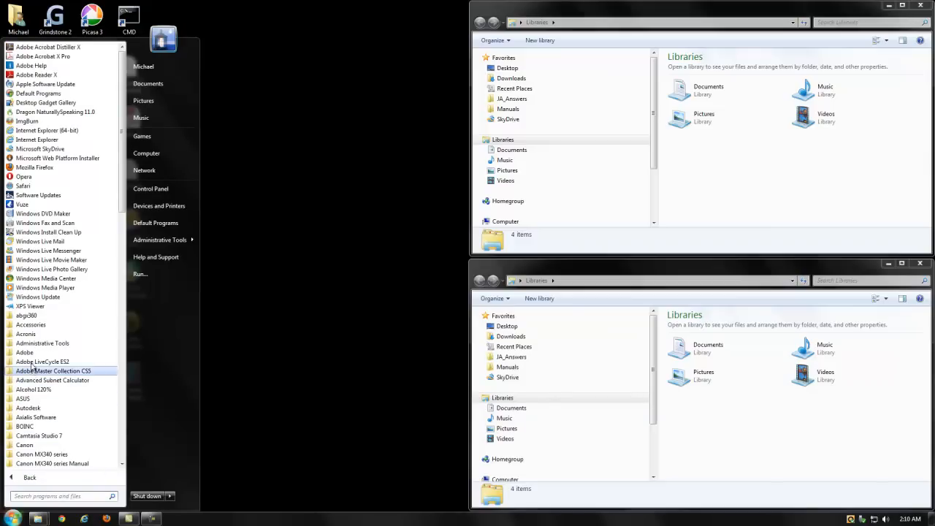
mouse_move(31, 324)
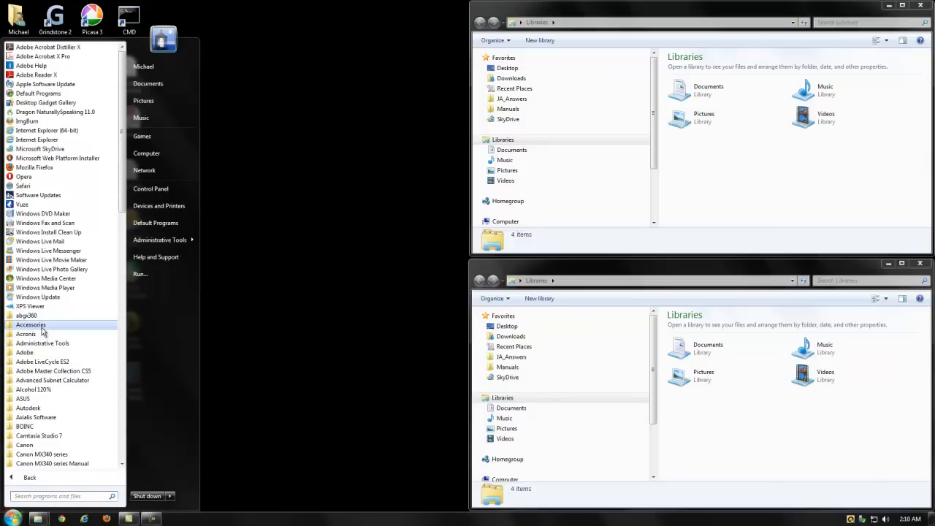
click(31, 325)
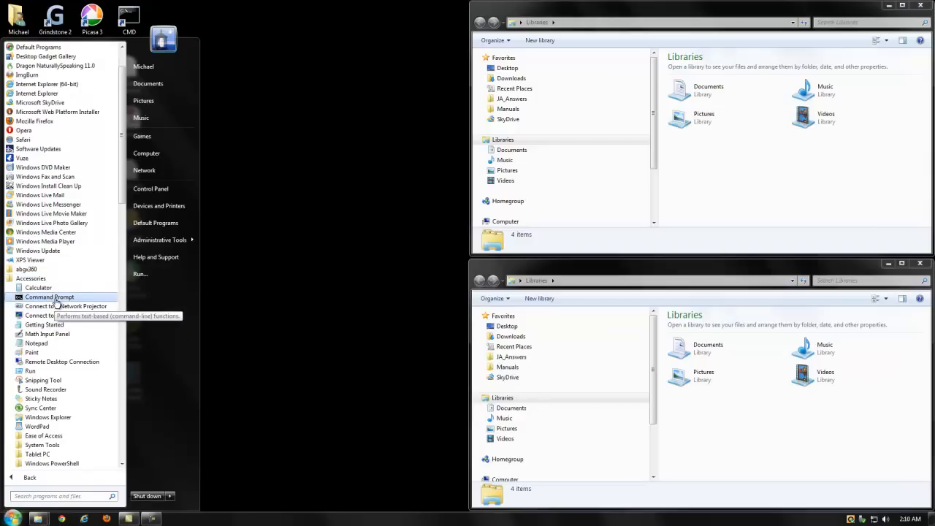
right_click(49, 297)
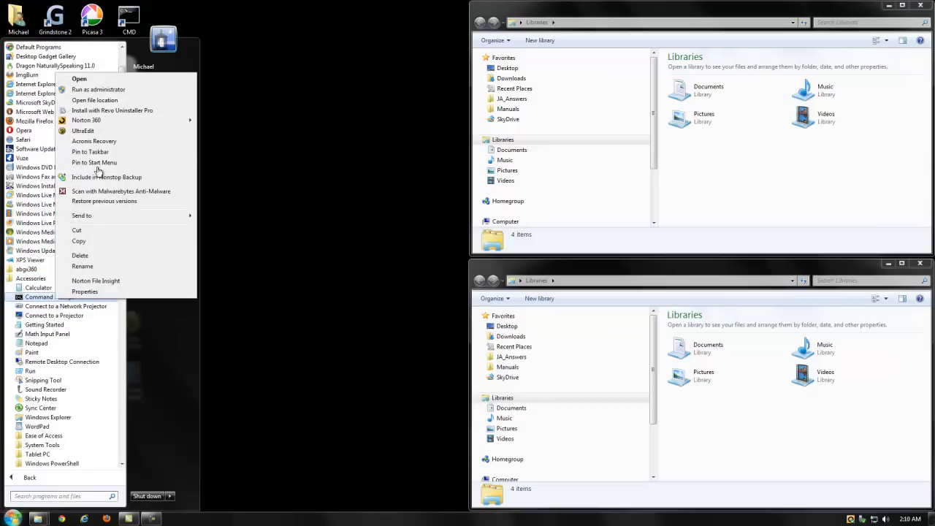
mouse_move(99, 89)
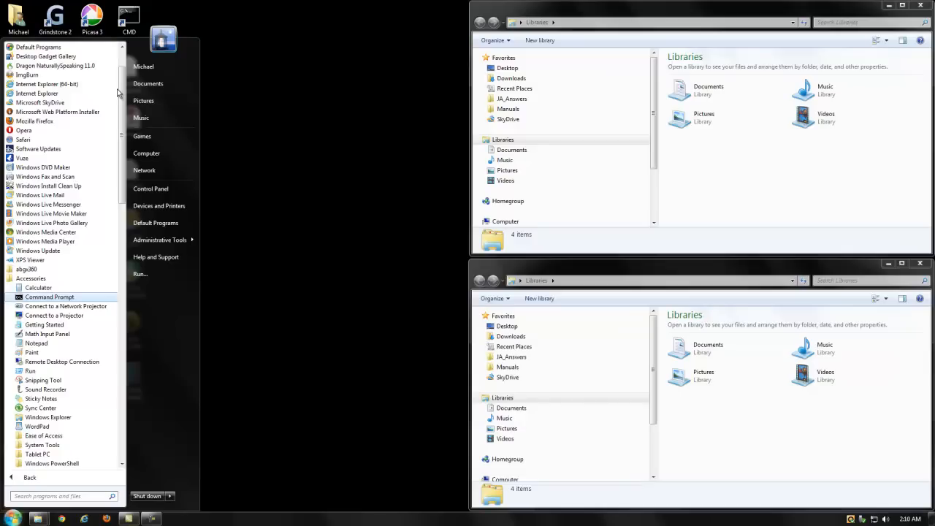
click(49, 296)
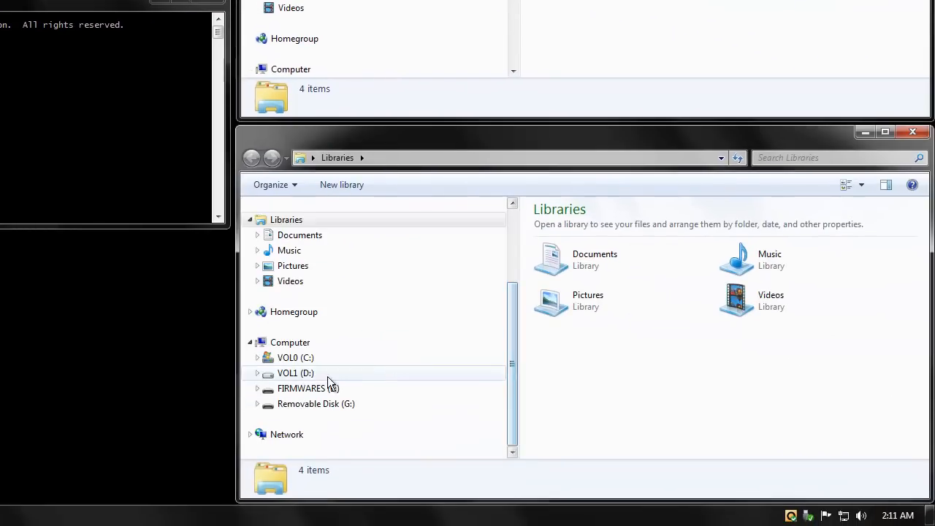
- Show FIRMWARES (E:) in one window and C:\Tropico in the other, selecting the old save
click(301, 388)
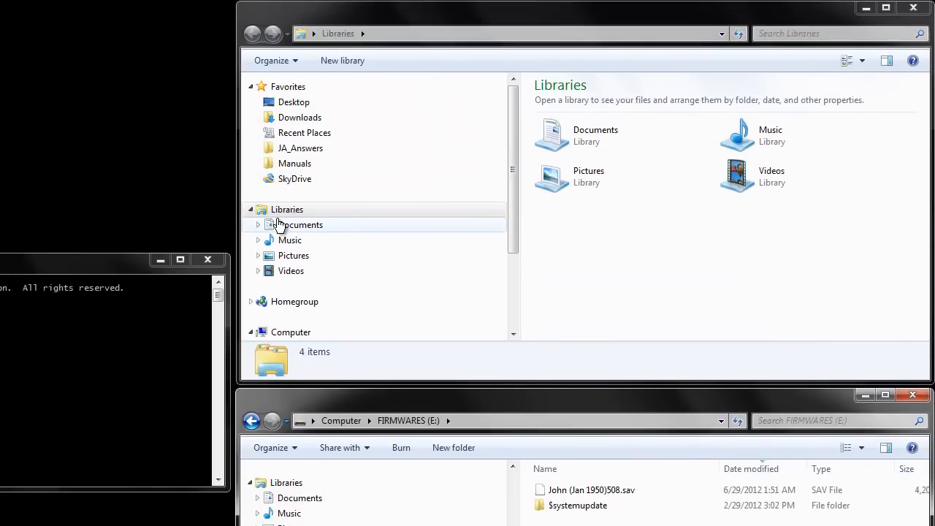
scroll(down, 3)
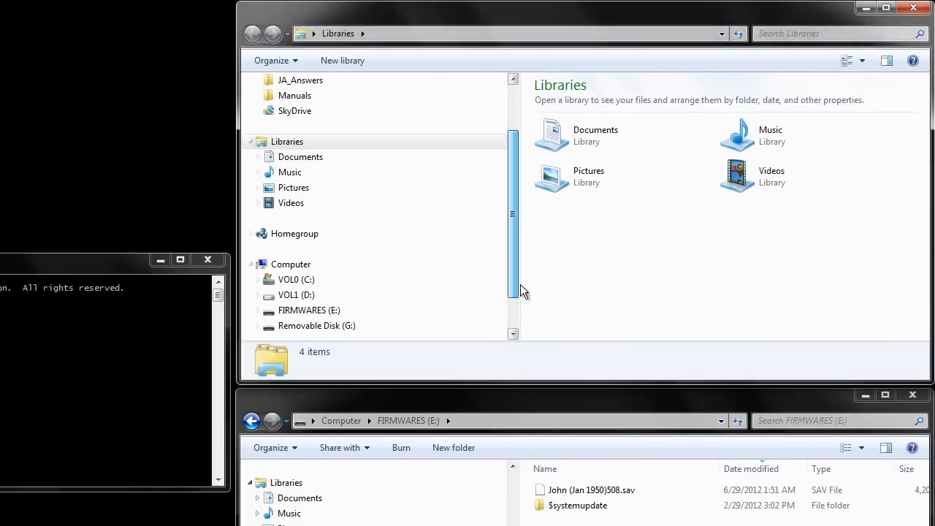
click(296, 279)
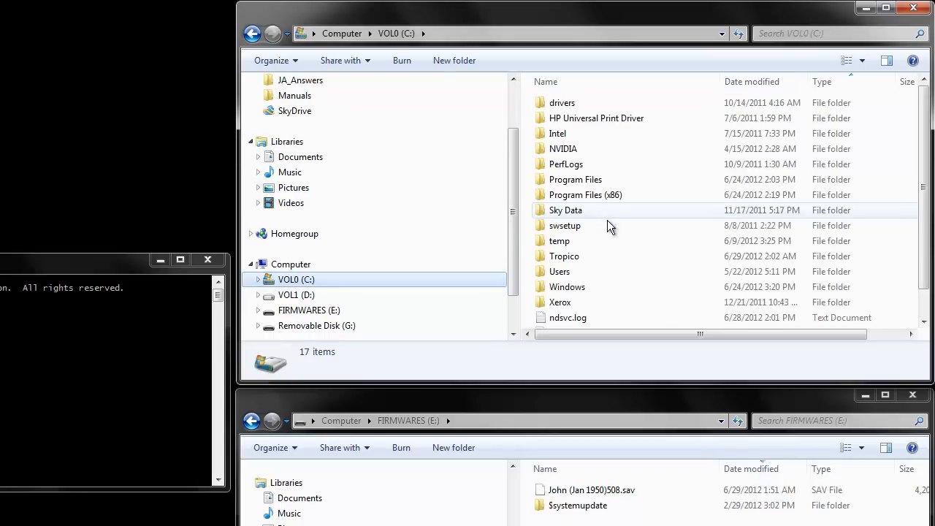
click(564, 255)
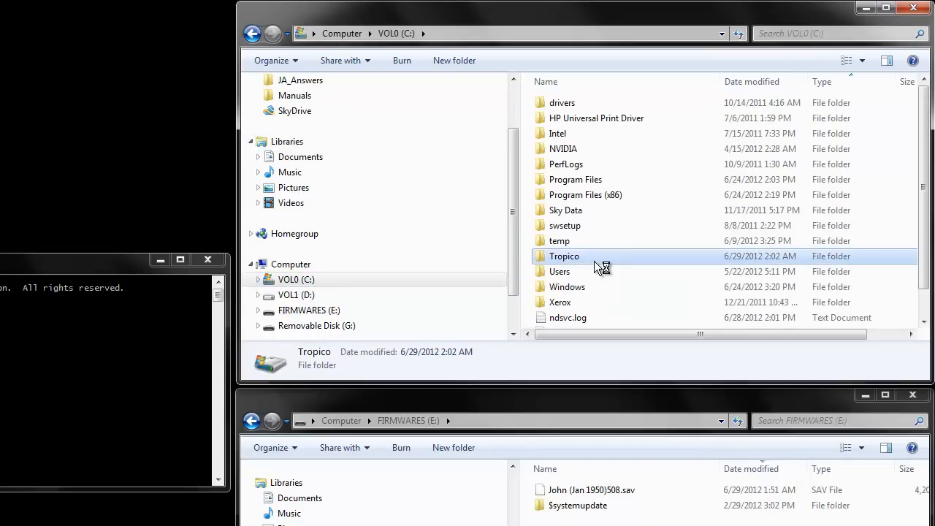
double_click(564, 256)
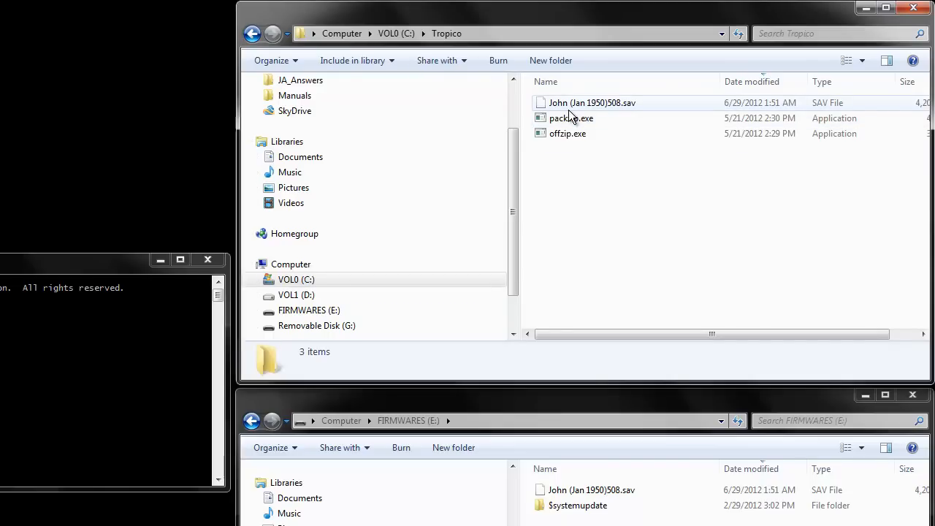
click(592, 102)
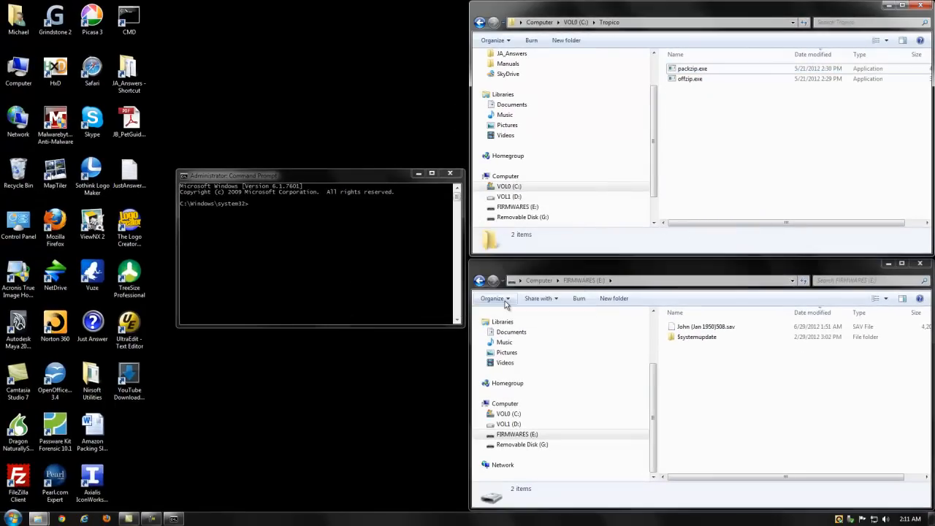
- Copy the .sav file from FIRMWARES (E:) and paste it into C:\Tropico
click(705, 327)
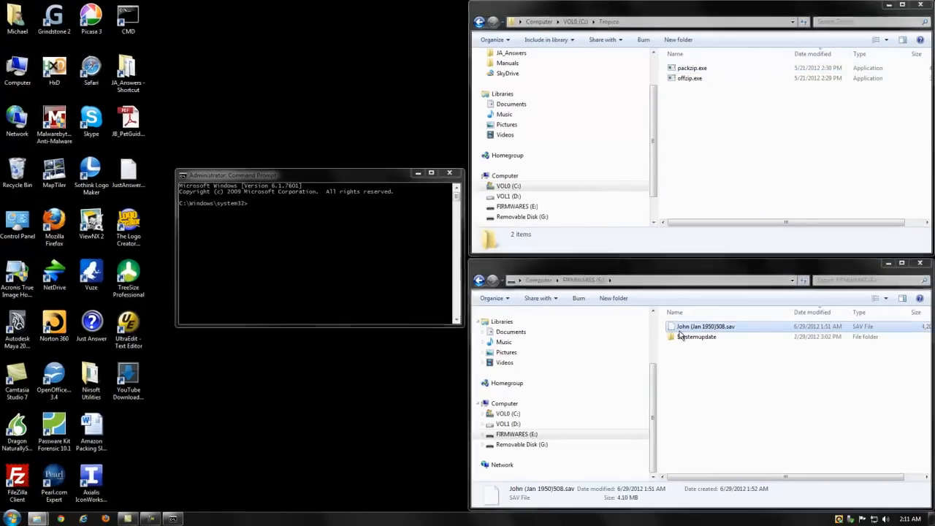
right_click(703, 327)
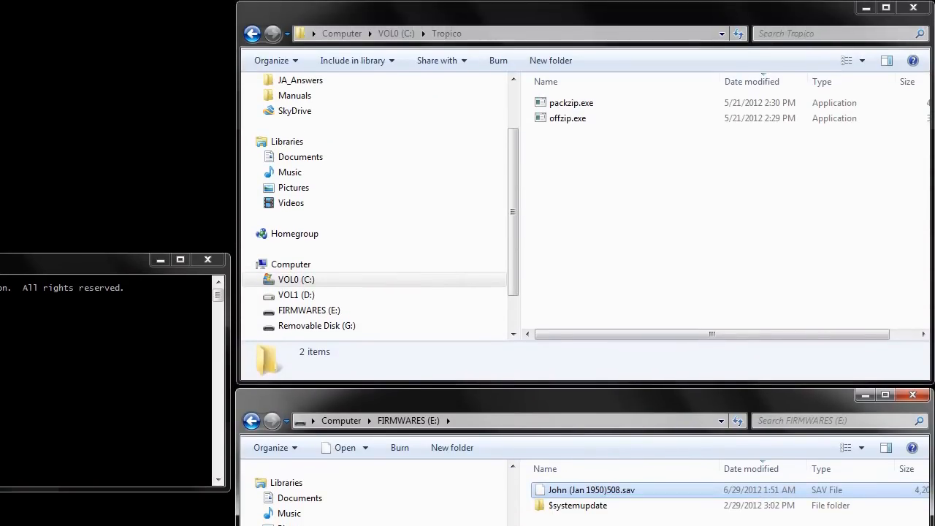
right_click(596, 233)
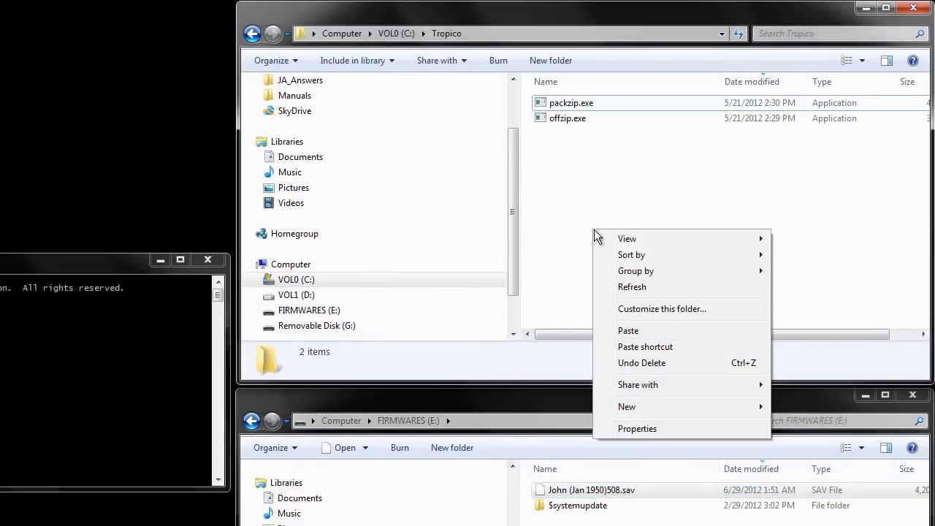
click(628, 330)
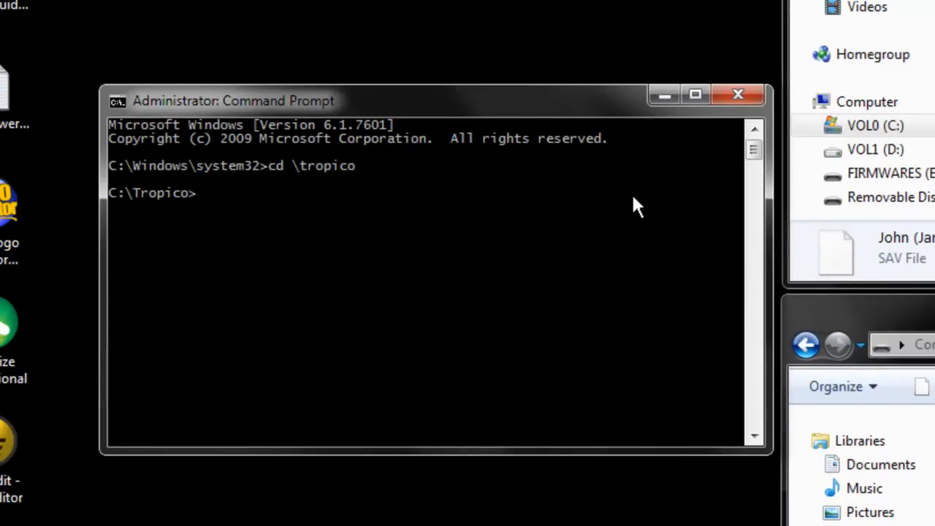
- Run offzip -a "John (Jan 1950)508.sav" c:\tropico 0 to extract the save's chunks
text(offzip)
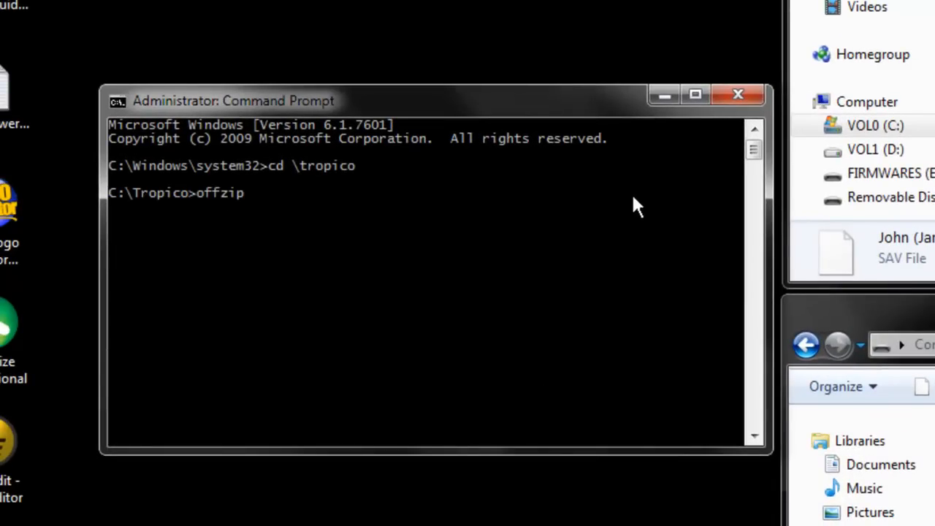
text(-a)
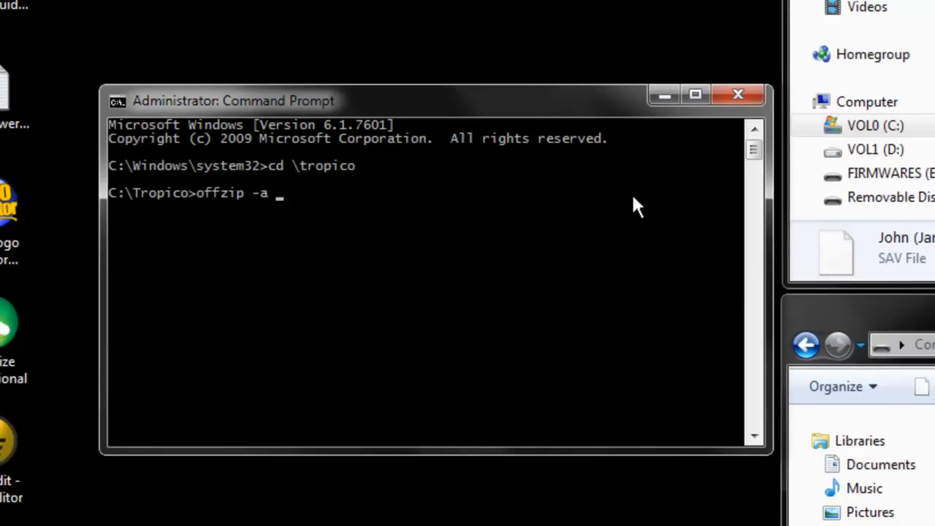
text("John (Jan 1950)508.sav")
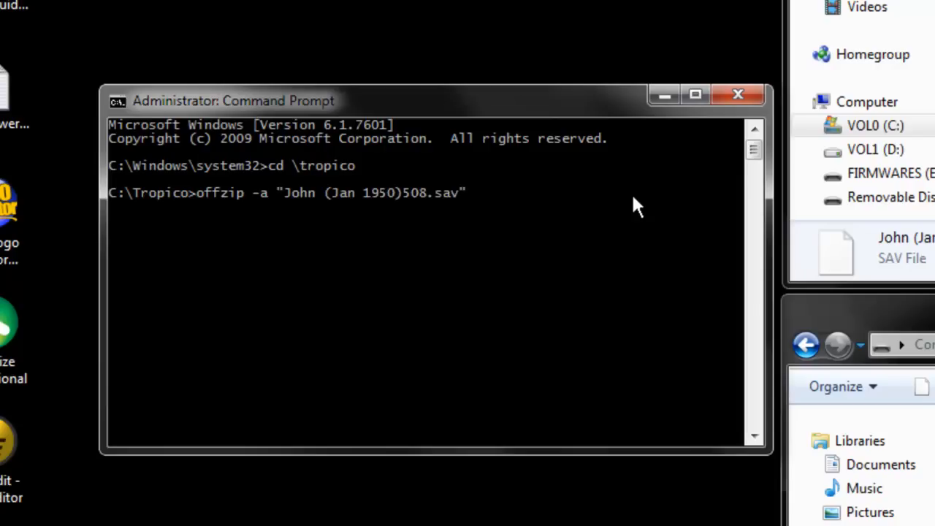
text(c:\trop)
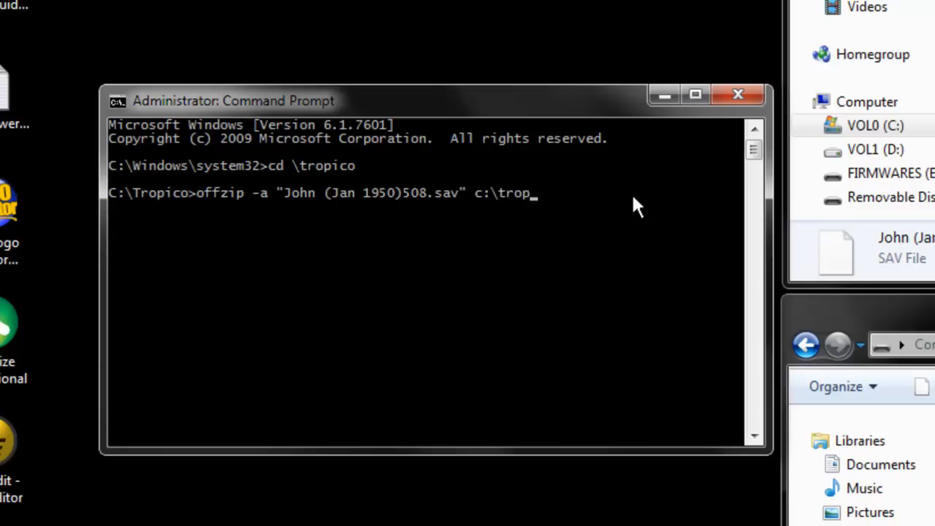
text(ico)
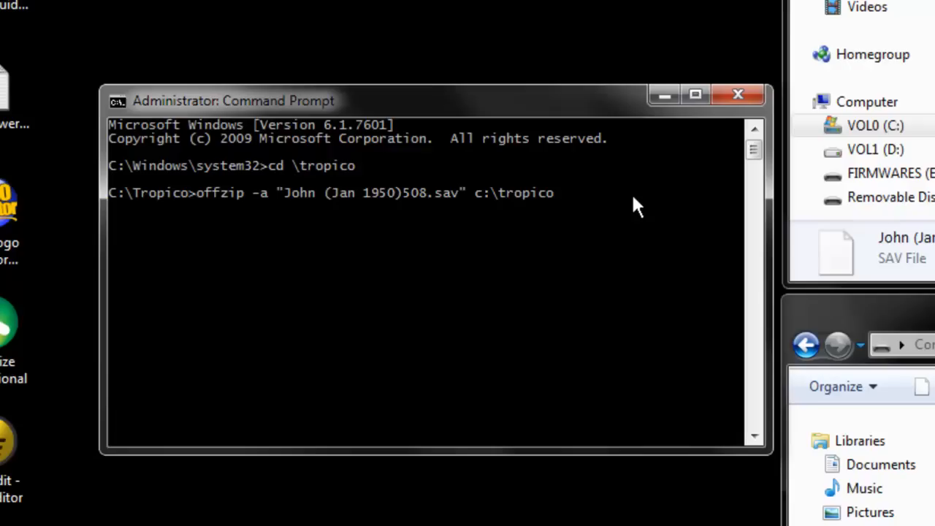
text(0)
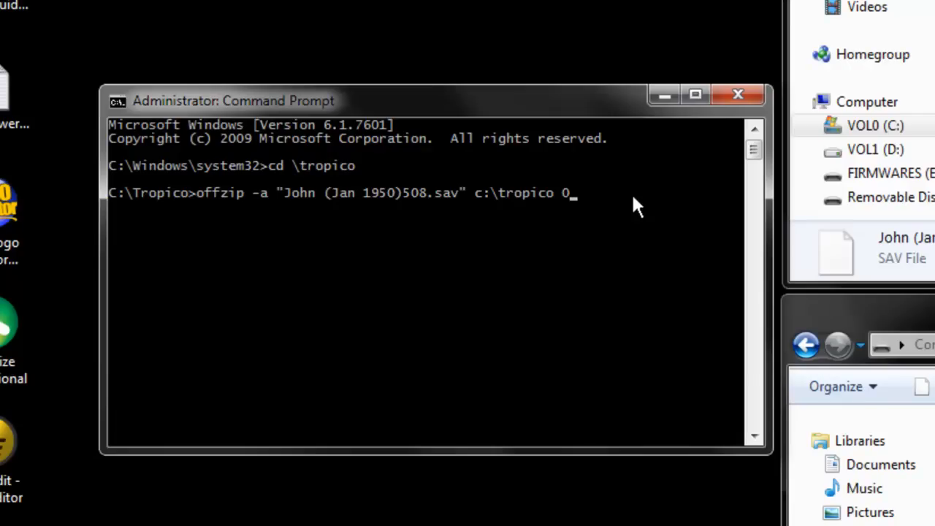
key(Return)
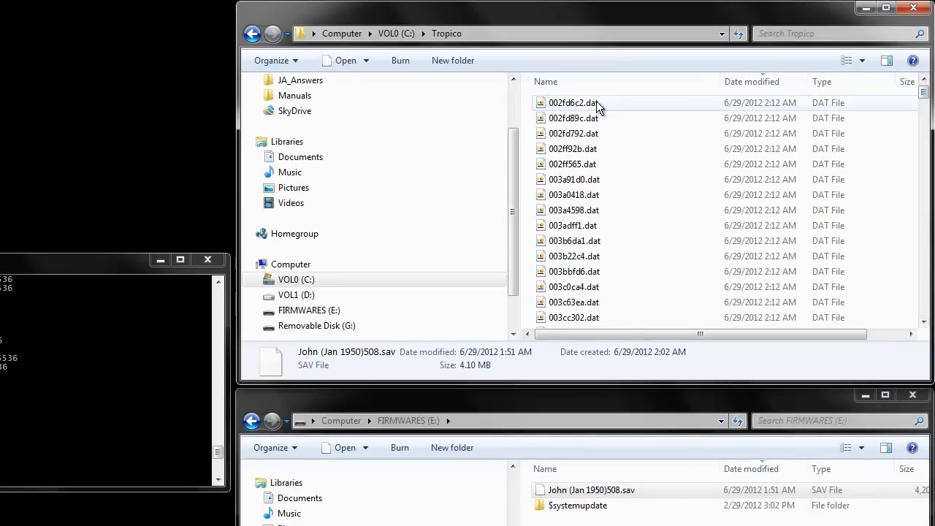
- Open the extracted chunk 002fd6c2.dat with HxD from its context menu
right_click(573, 102)
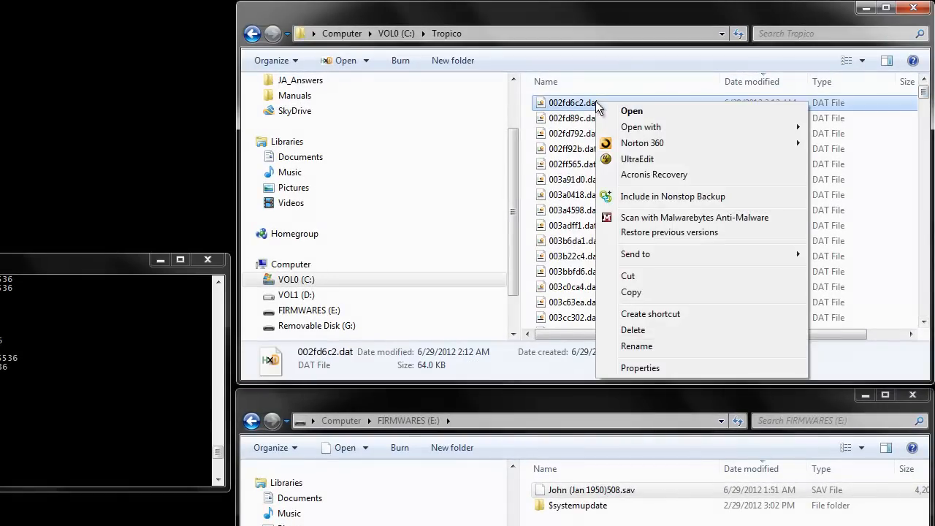
click(641, 127)
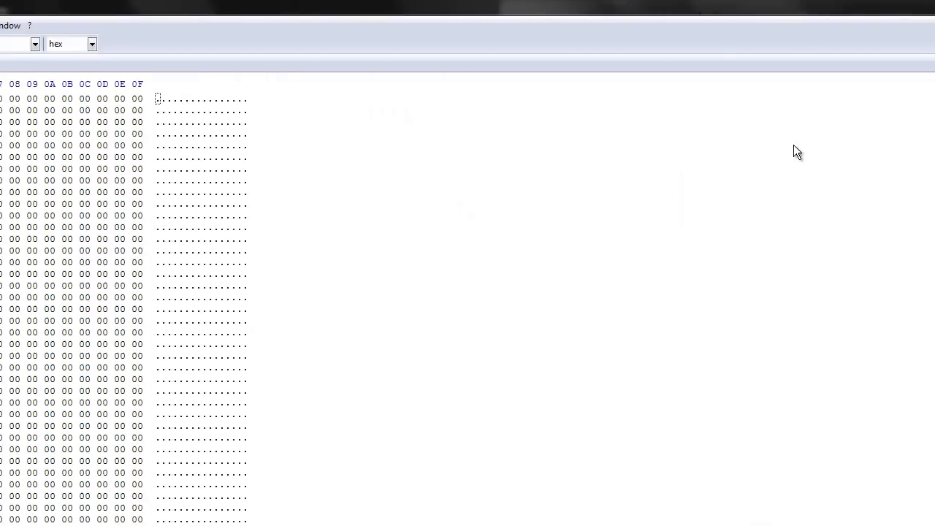
- Open all the remaining extracted .dat chunks from C:\Tropico as HxD documents
click(29, 25)
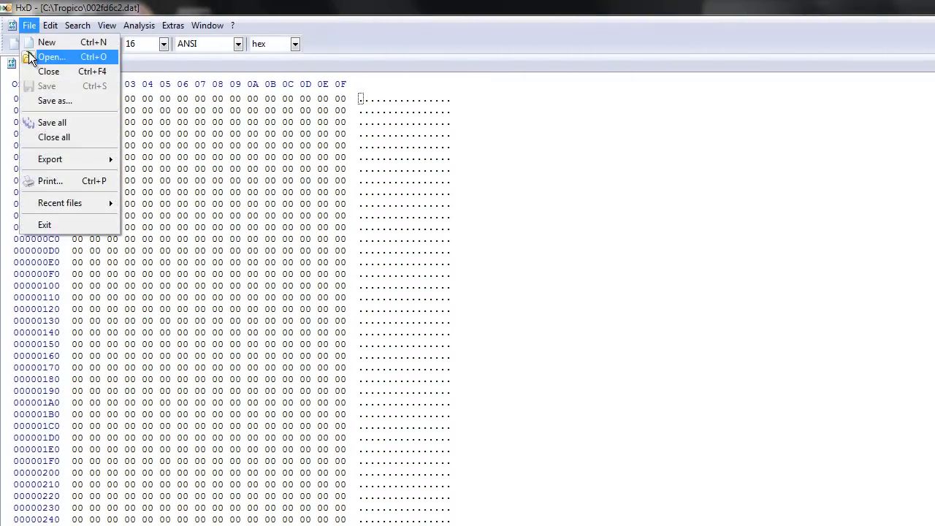
click(51, 56)
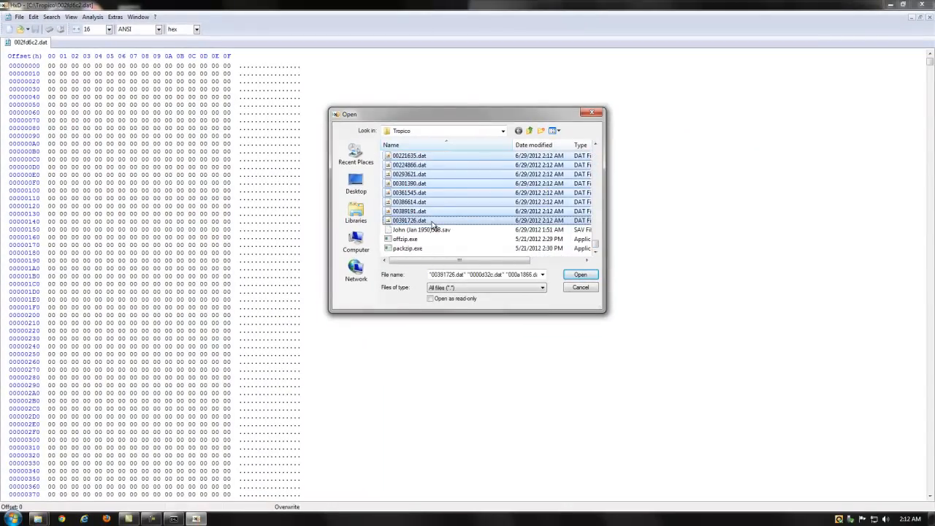
click(579, 274)
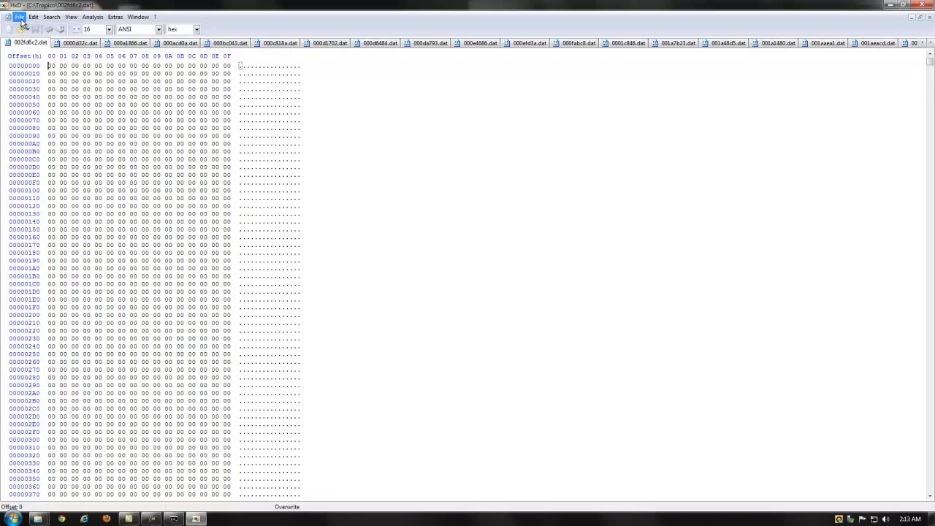
click(52, 16)
text(money)
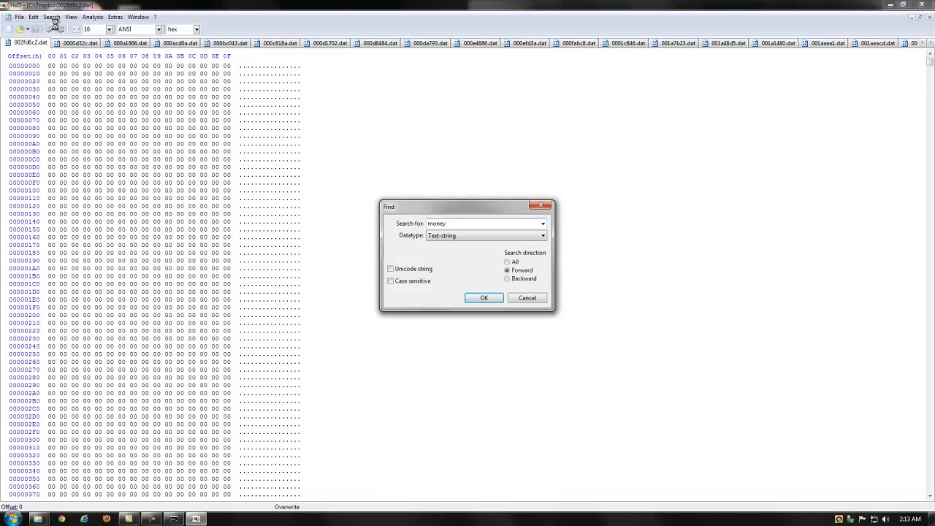
- Search each open chunk for 'money', closing the ones where it isn't found
click(484, 298)
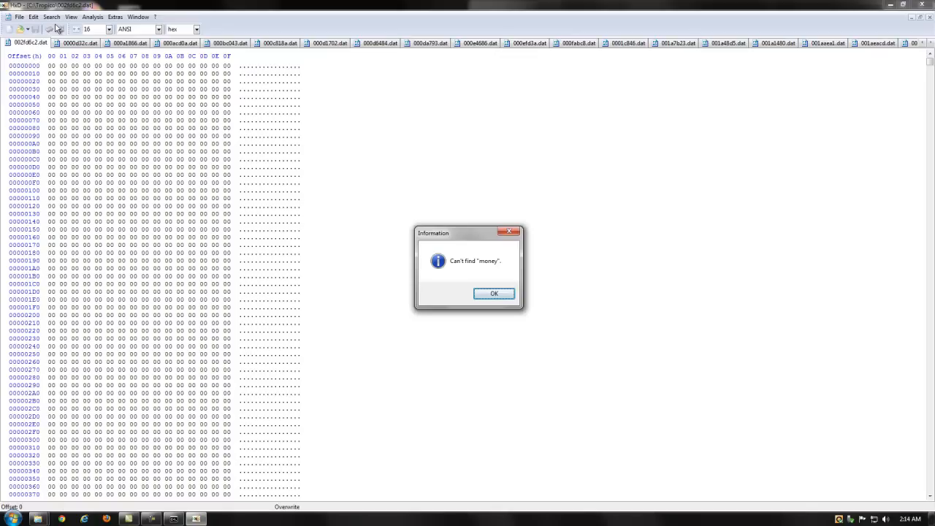
click(494, 293)
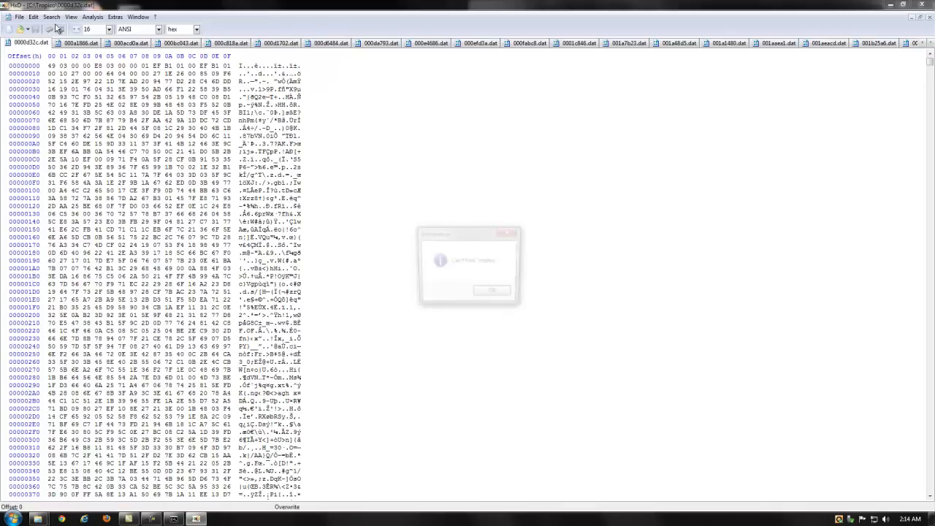
click(492, 291)
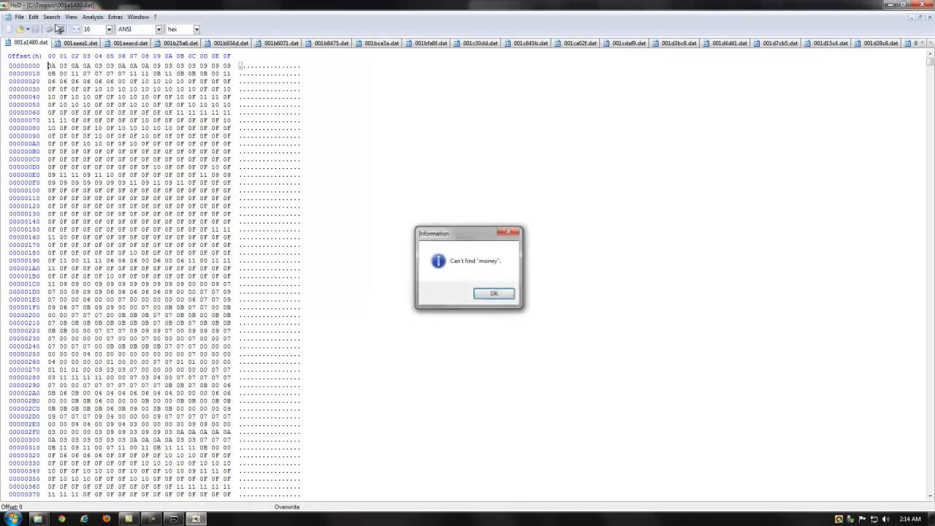
click(494, 293)
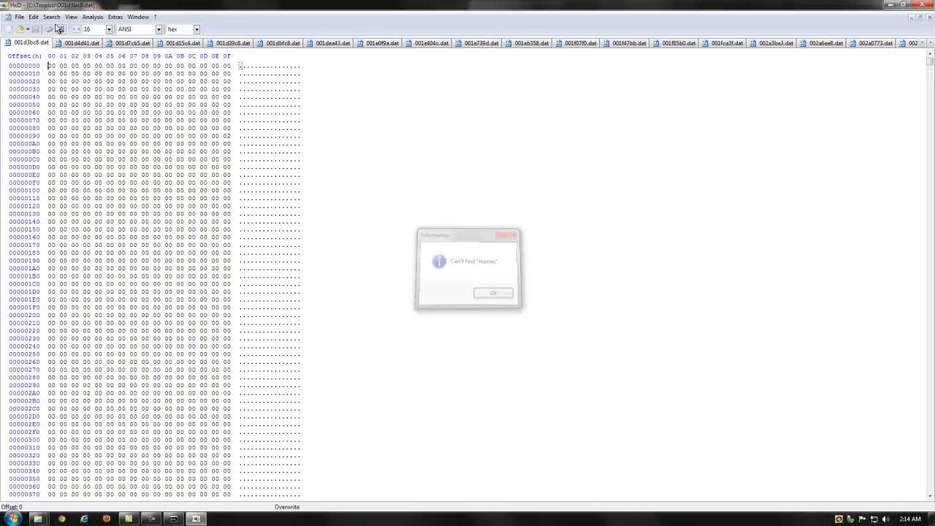
click(493, 293)
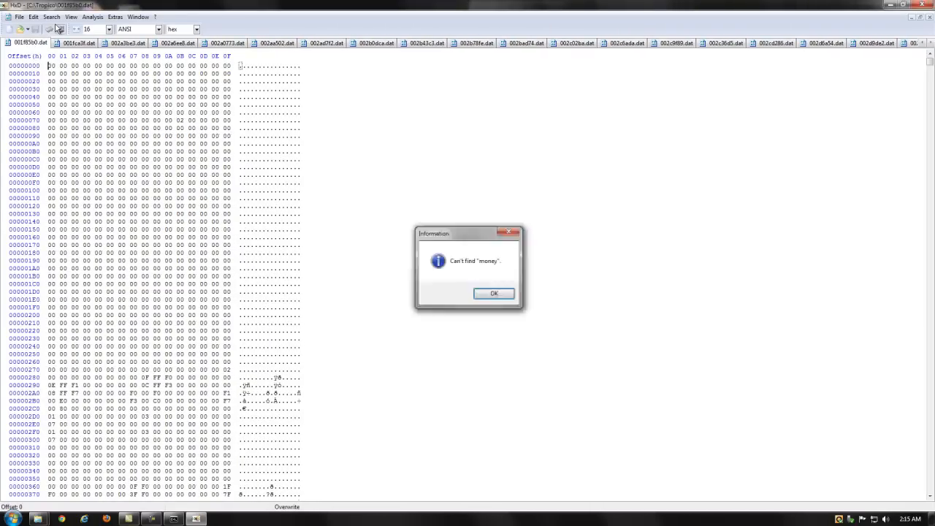
click(494, 293)
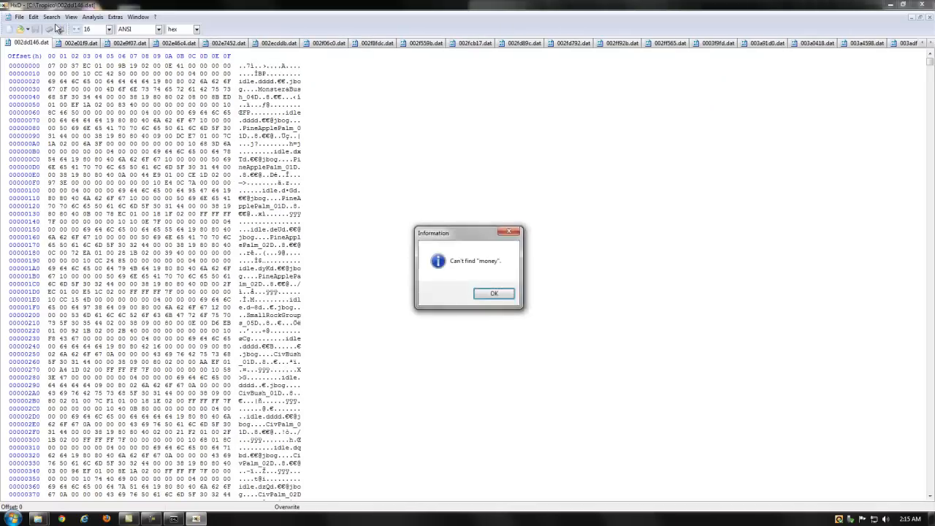
click(494, 293)
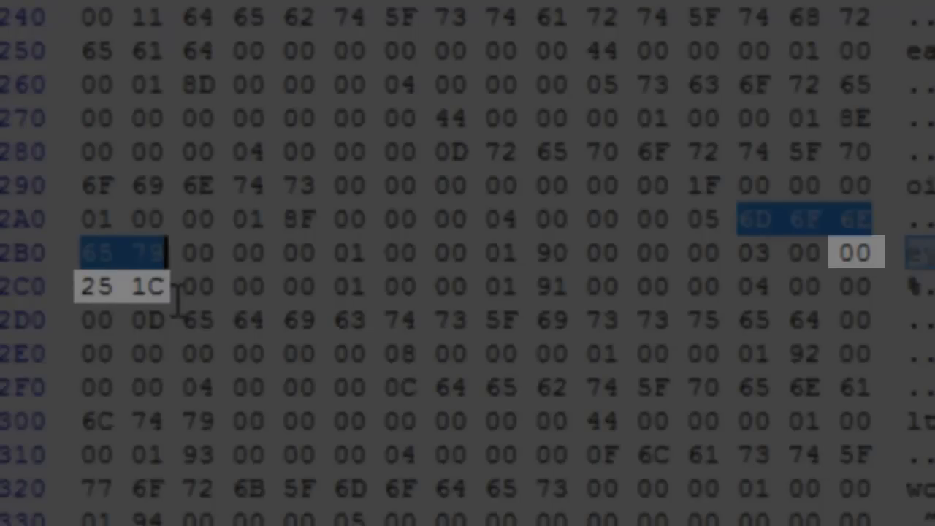
mouse_move(846, 252)
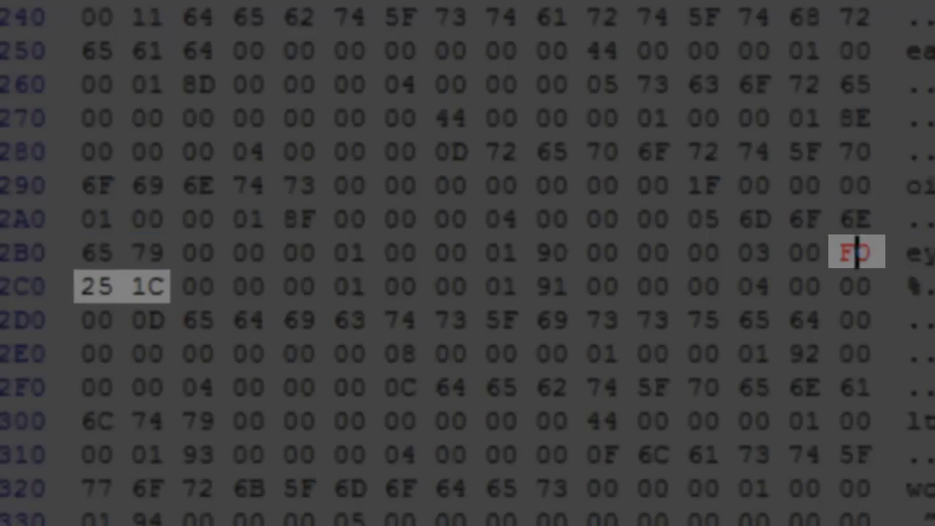
- Type FF over the money value bytes after 'money' at offset 2AB in 002e01f9.dat
text(FF)
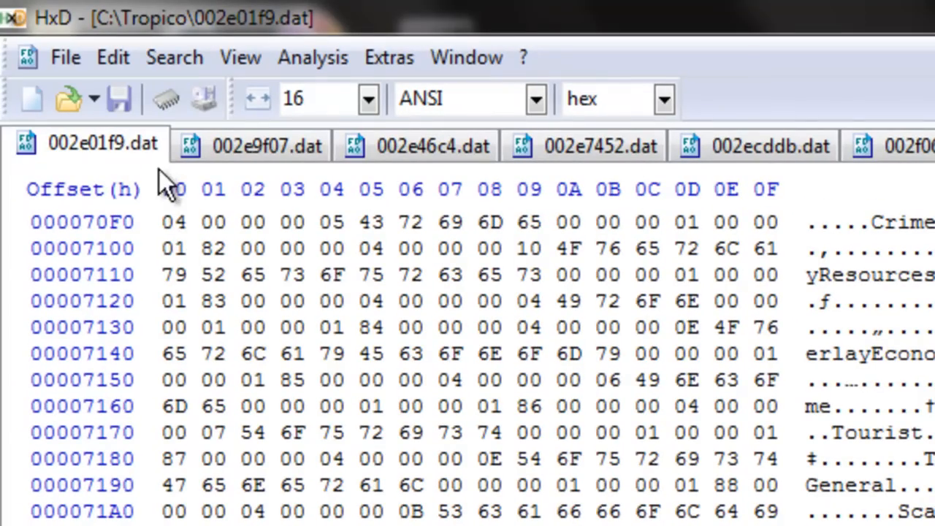
mouse_move(117, 157)
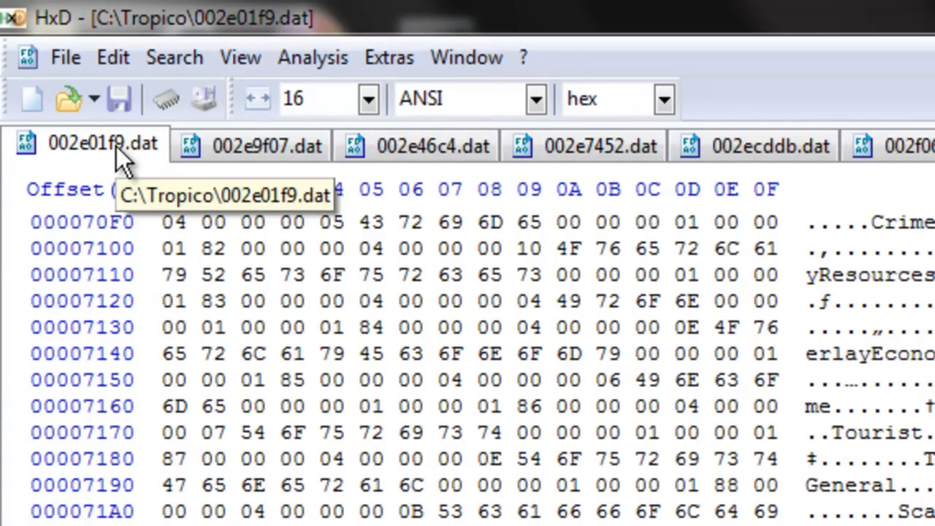
mouse_move(118, 100)
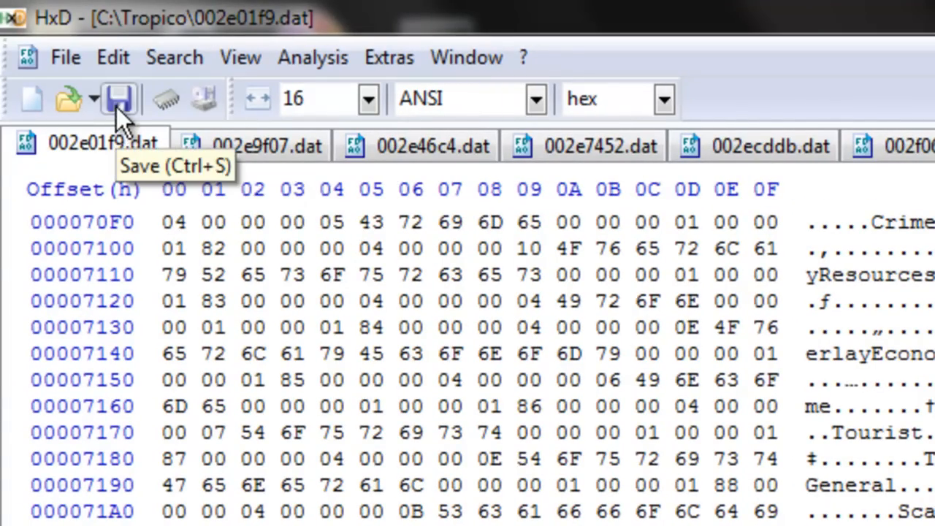
- Save the FF-edited money chunk 002e01f9.dat in HxD
click(119, 99)
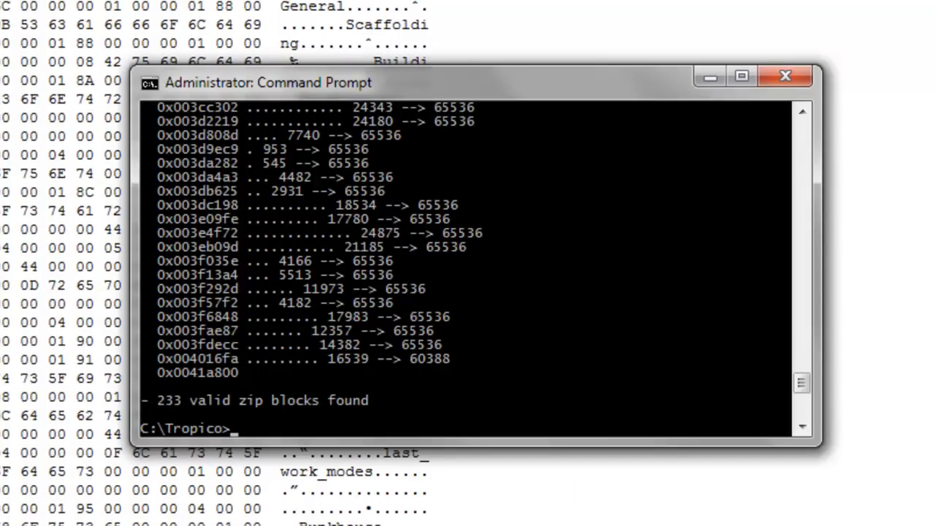
- Run 'packzip -o 0x002e01f9 002e01f9.dat "John (Jan 1950)508.sav"' to repack the save, then exit the prompt
text(packzip)
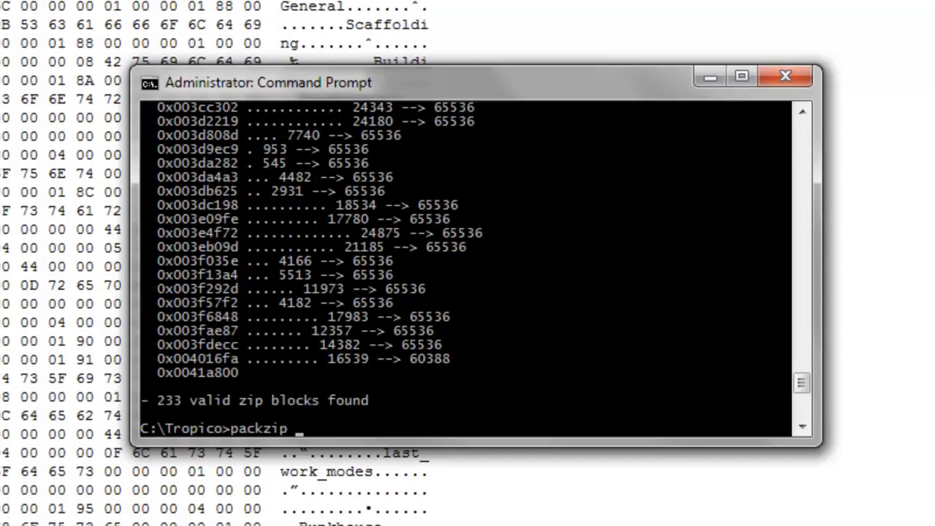
text(-o 0)
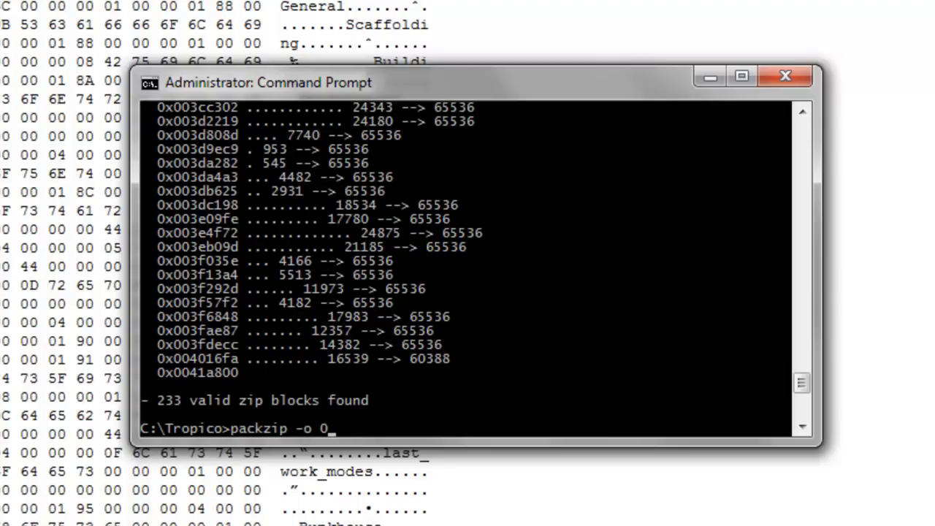
text(x002e)
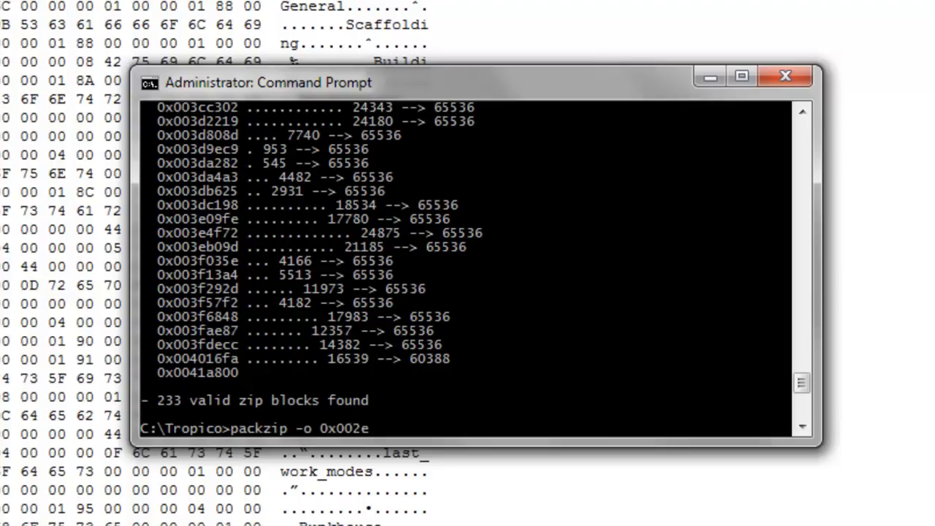
text(01f9)
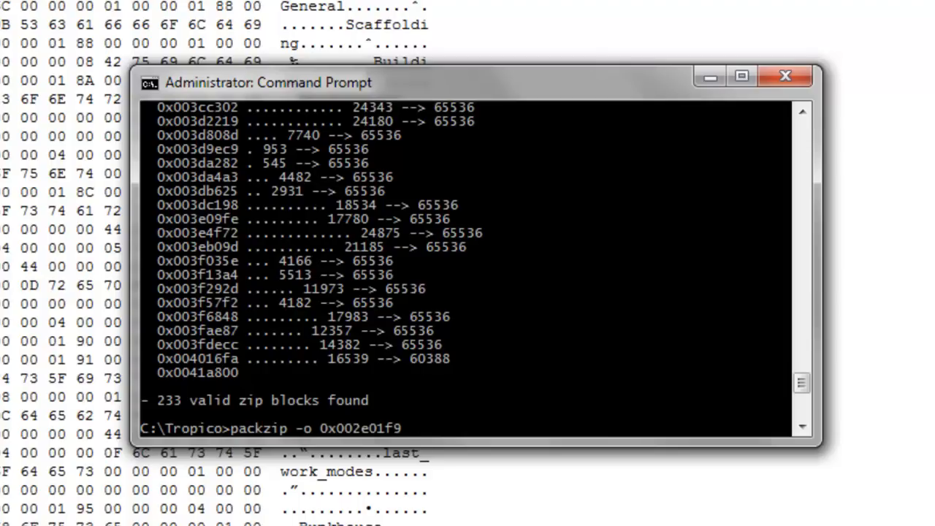
text(002e01f9)
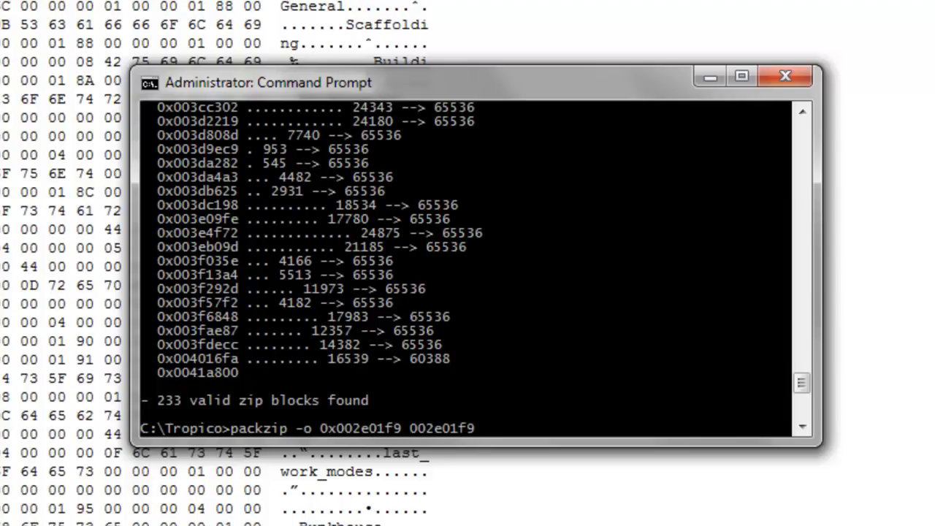
text(.dat)
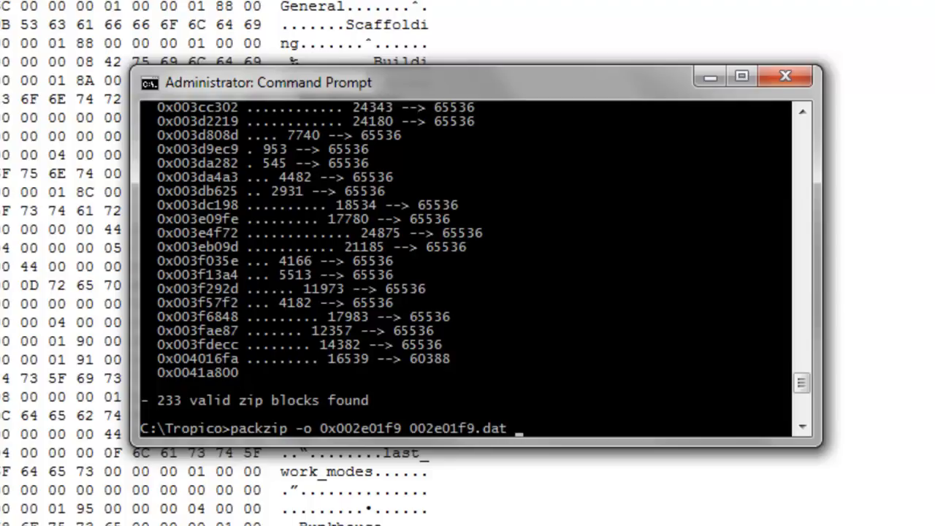
text("John (Jan 1950)508.sav")
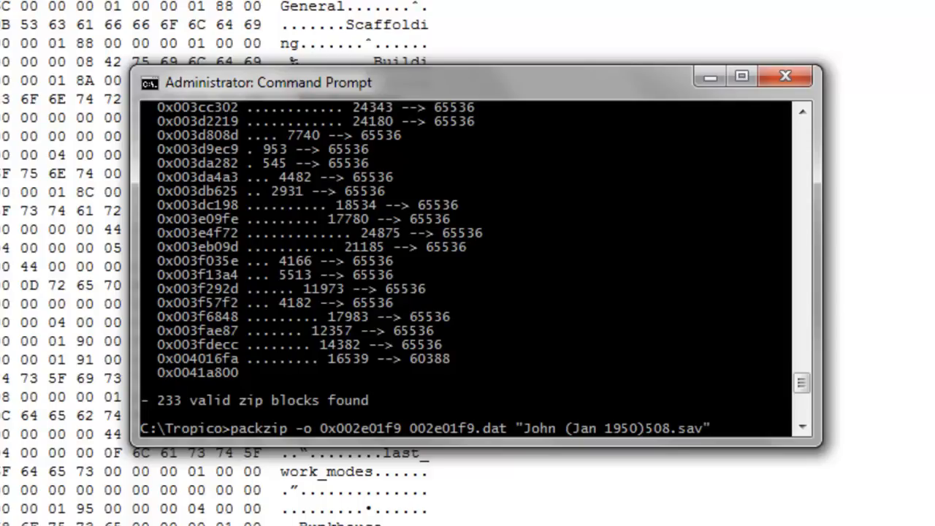
key(Return)
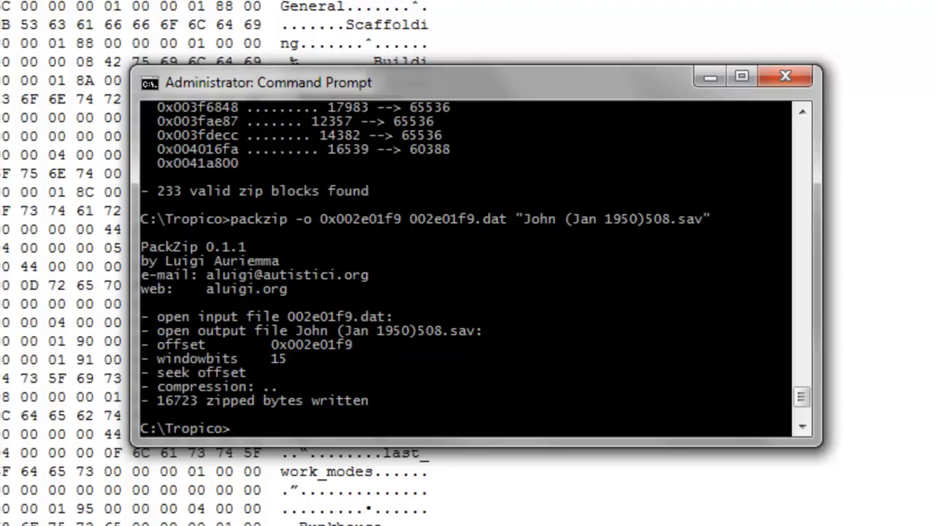
text(exit)
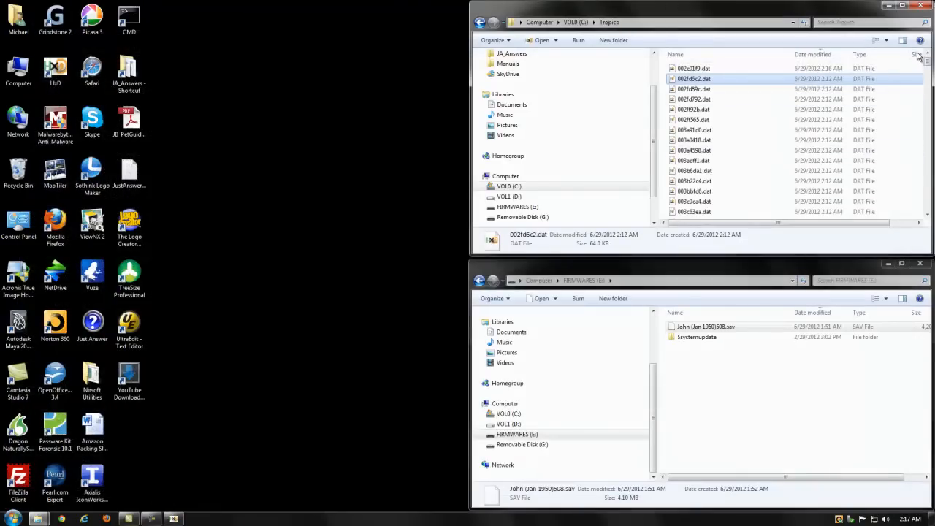
- Copy 'John (Jan 1950)508.sav' from C:\Tropico onto FIRMWARES (E:), replacing the older copy
scroll(down, 3)
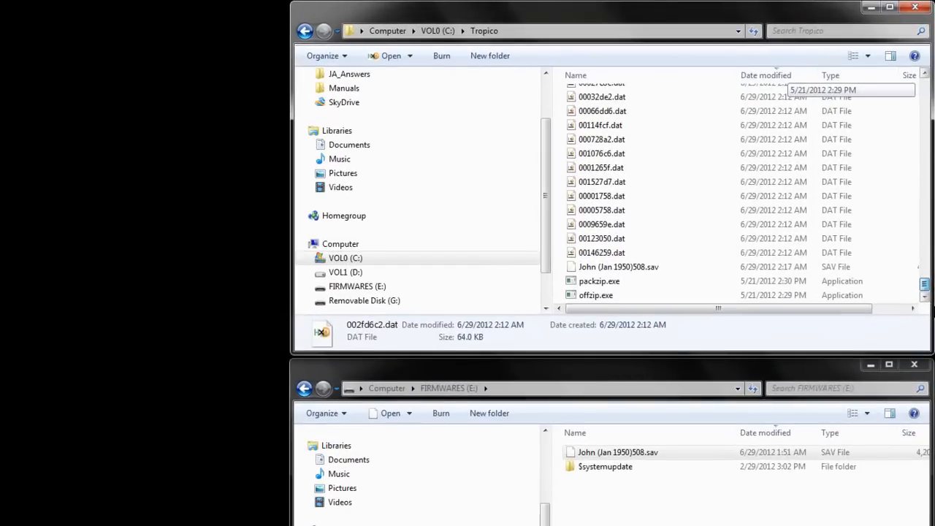
click(619, 267)
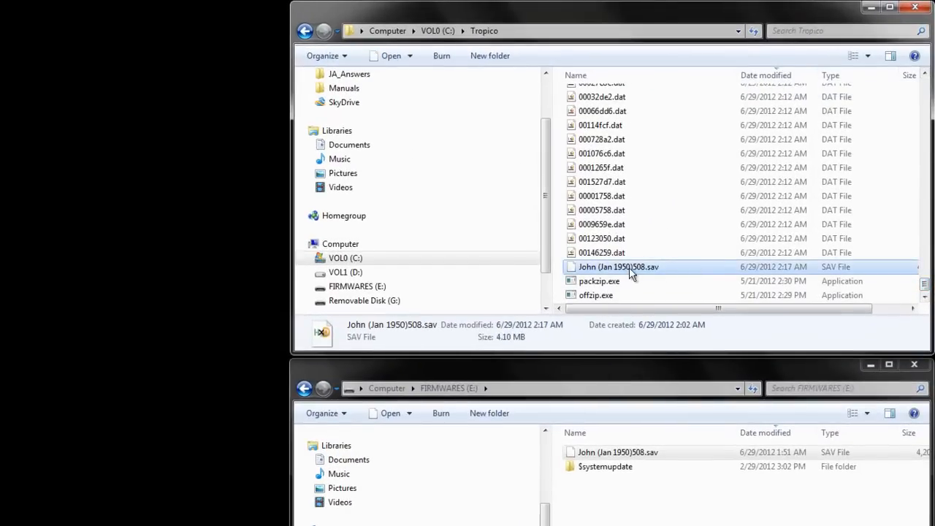
right_click(618, 267)
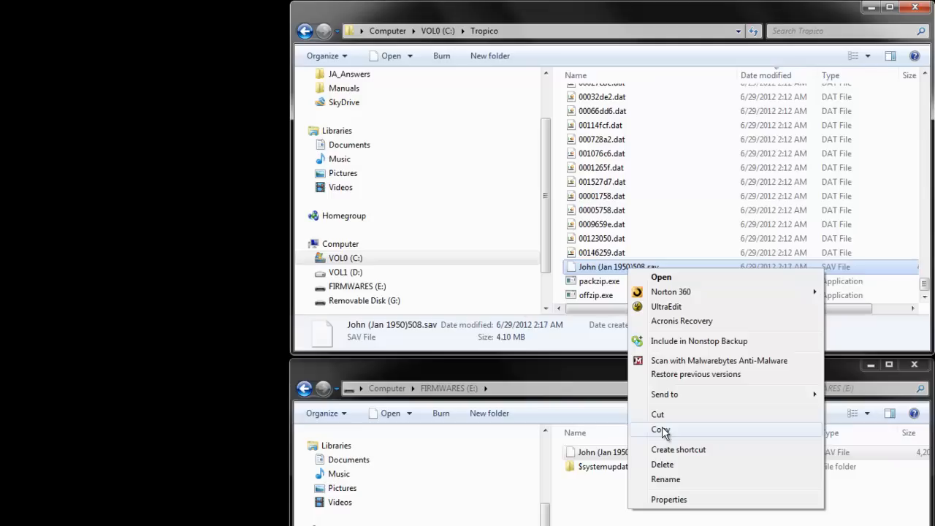
click(660, 430)
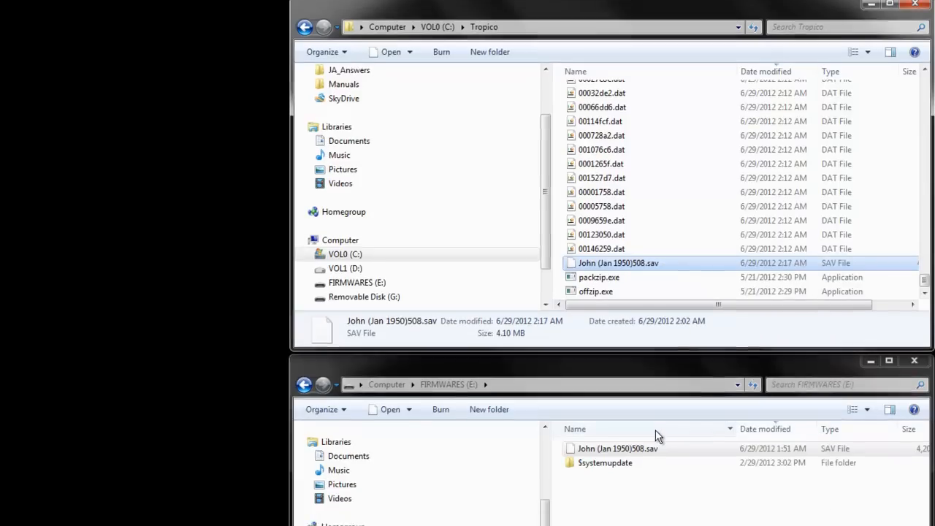
right_click(653, 356)
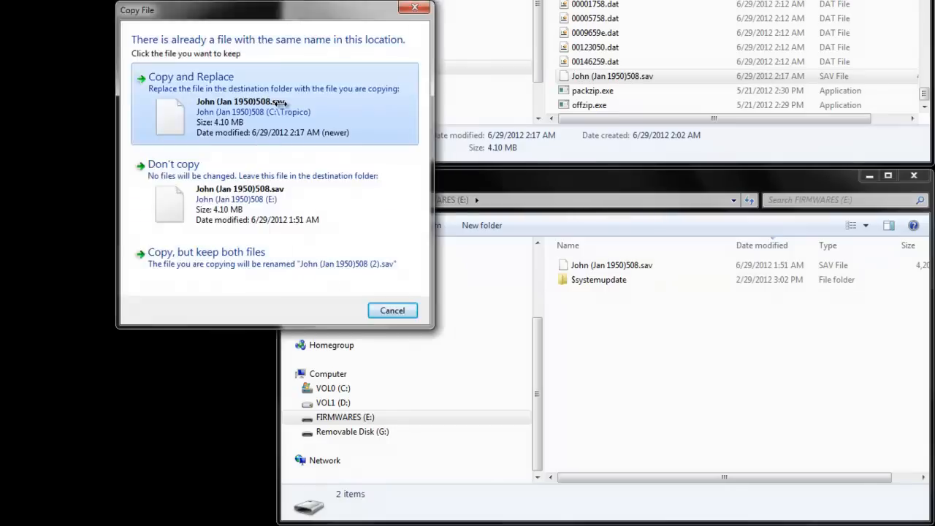
click(190, 76)
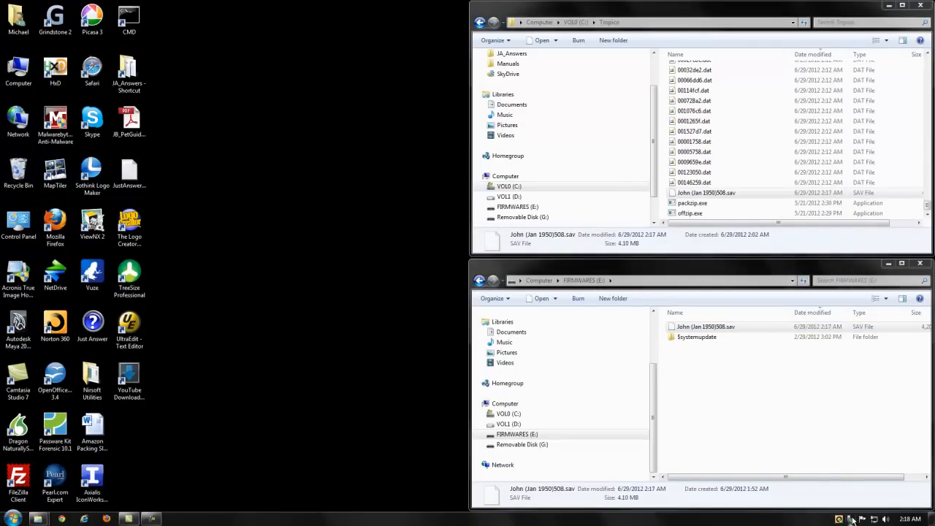
- Eject the FIRMWARES (E:) flash disk from the tray and dismiss the safe-to-remove notification
click(840, 519)
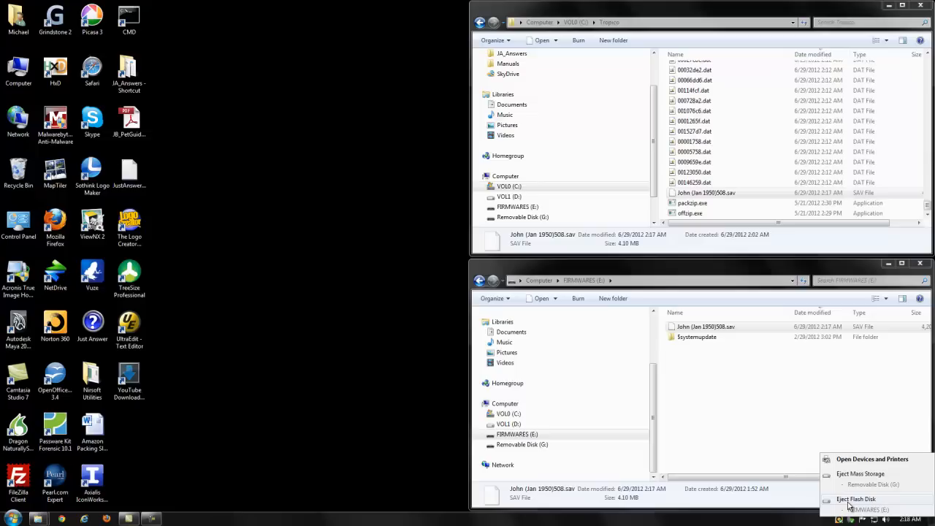
click(856, 499)
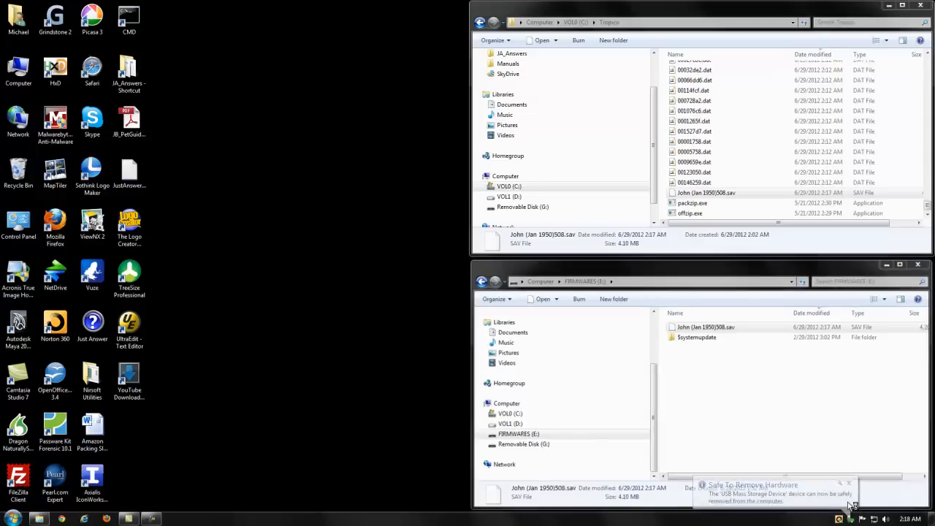
click(918, 264)
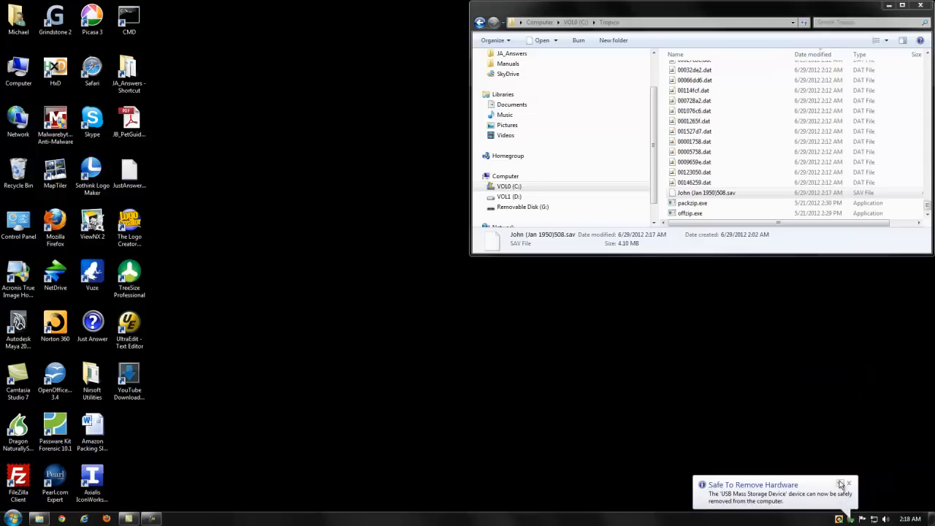